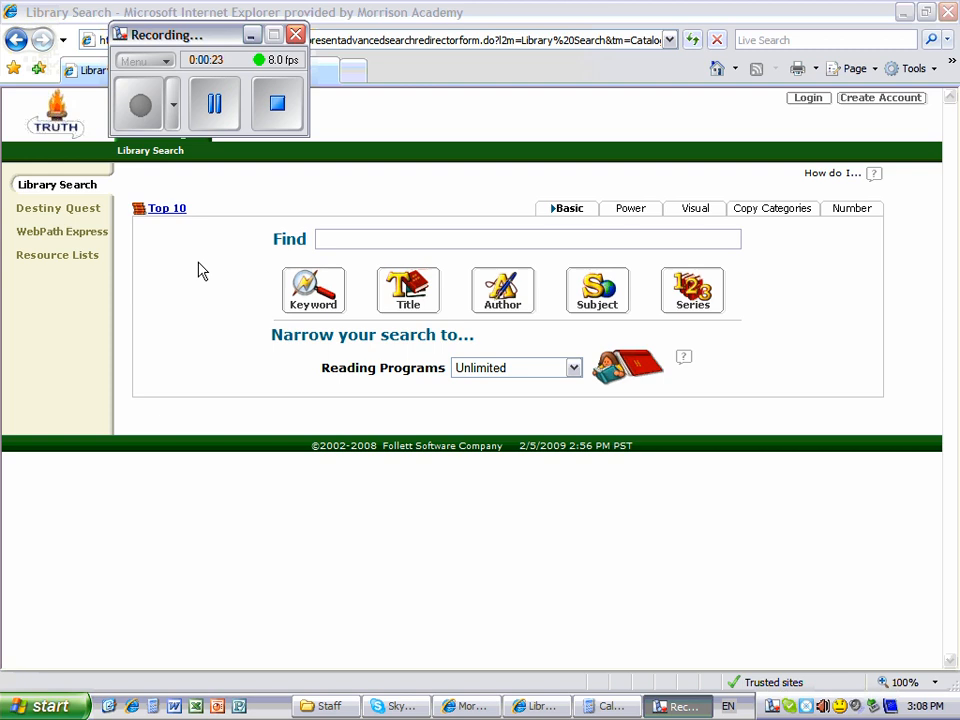
{"action": "mouse_move", "coordinate": [76, 184]}
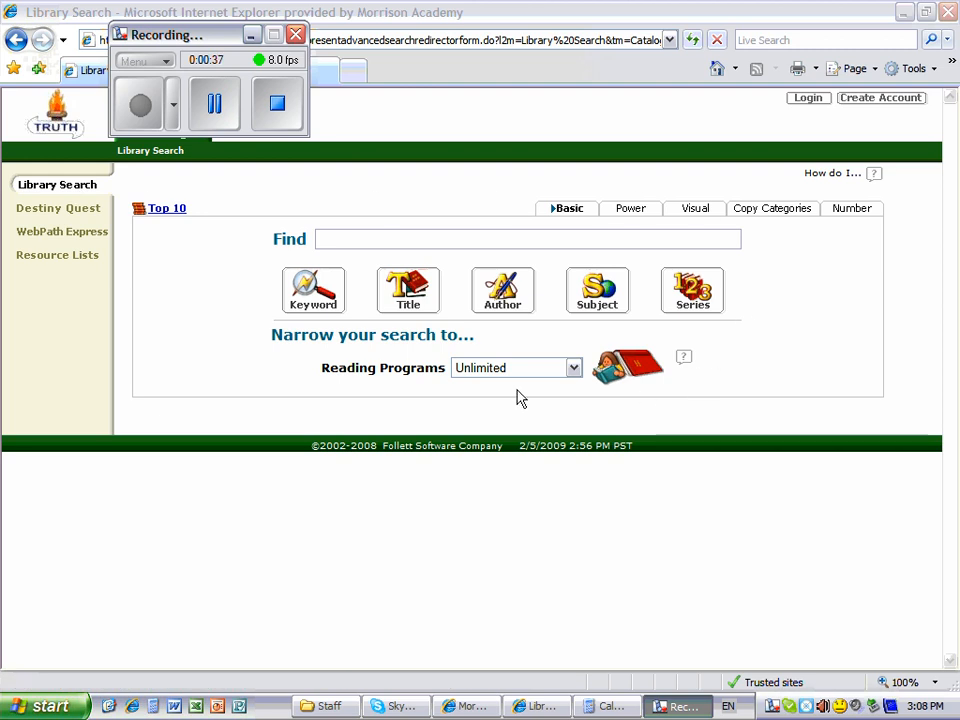
{"action": "mouse_move", "coordinate": [408, 256]}
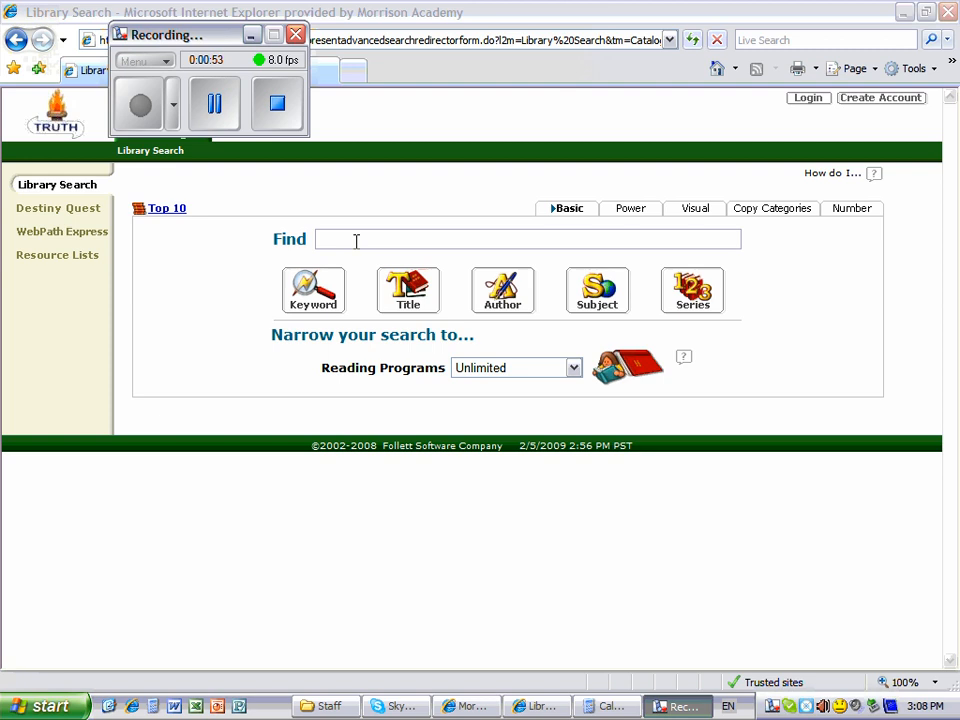
{"action": "mouse_move", "coordinate": [472, 352]}
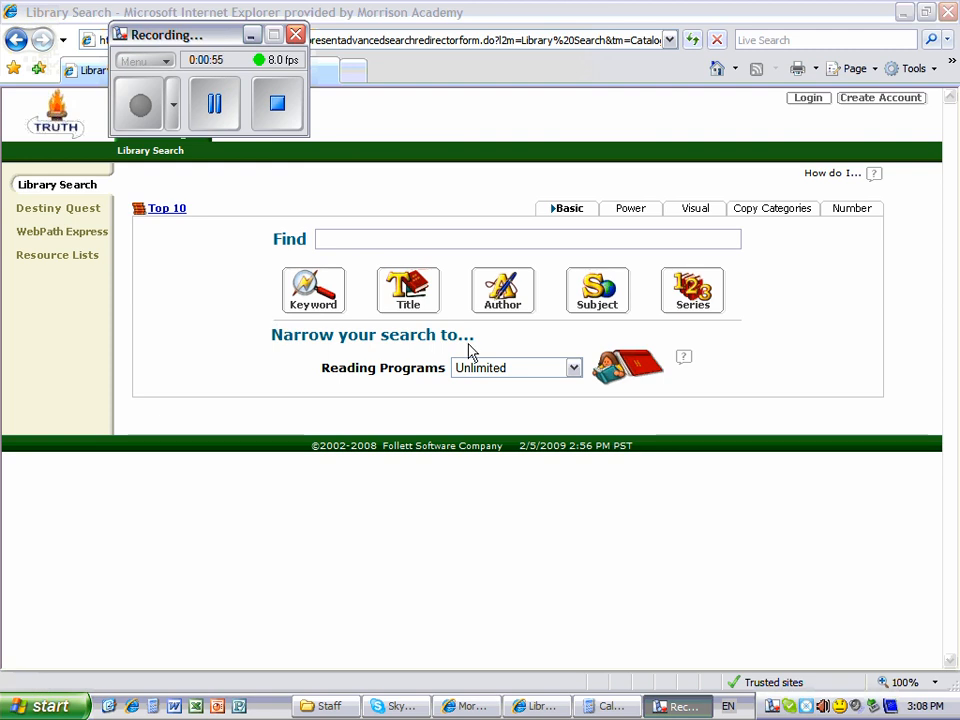
{"action": "mouse_move", "coordinate": [330, 364]}
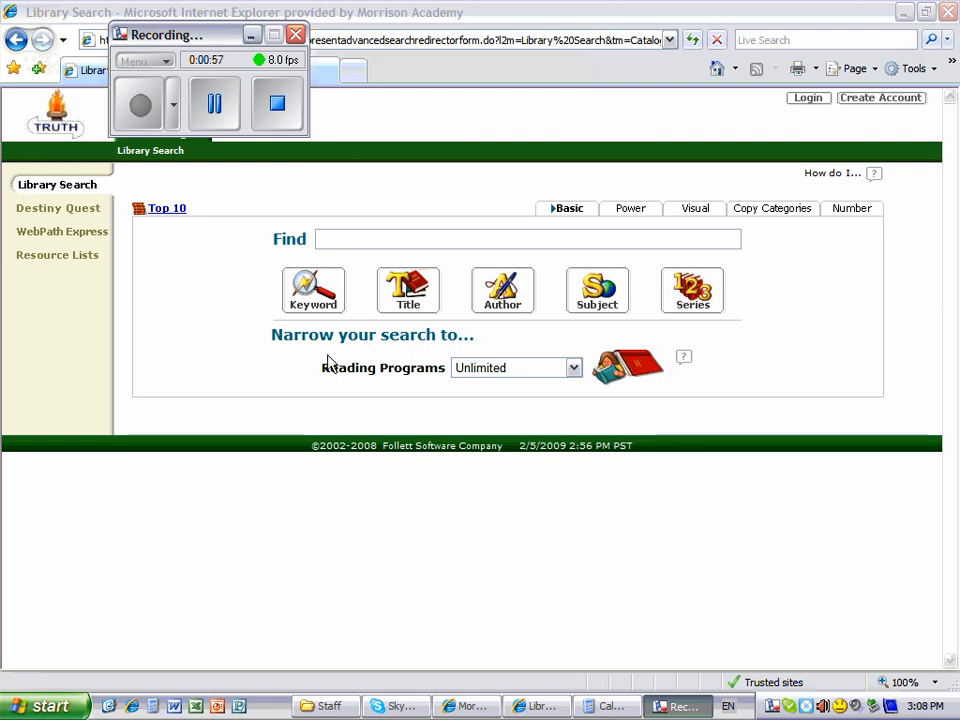
{"action": "mouse_move", "coordinate": [336, 362]}
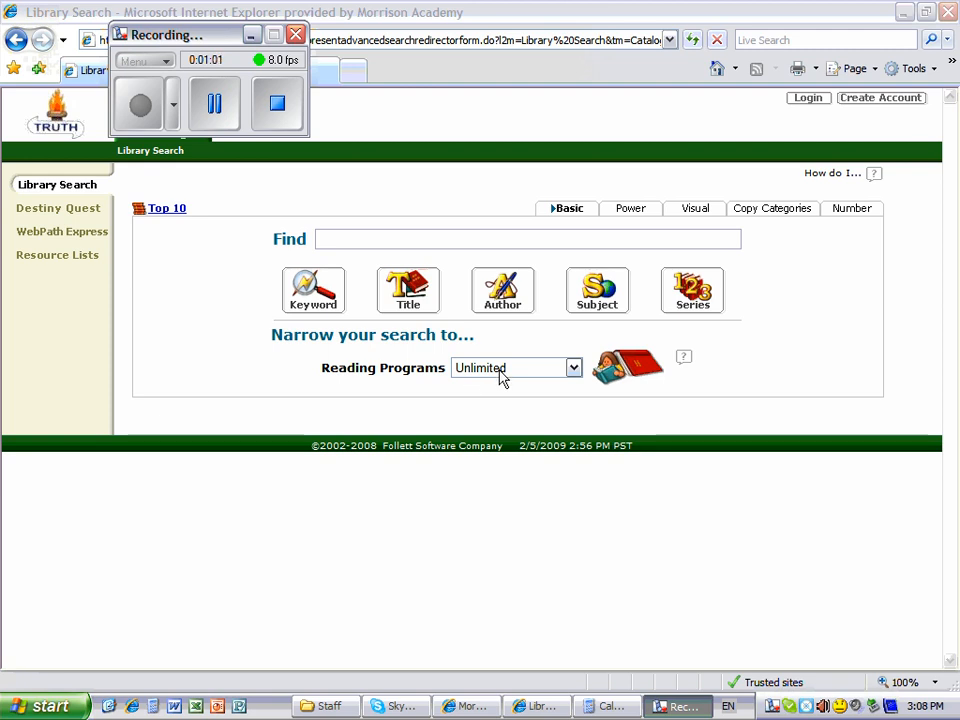
Step: Restrict the search to Accelerated Reader books, revealing the Reading Level and Point Value ranges
{"action": "left_click", "coordinate": [572, 368]}
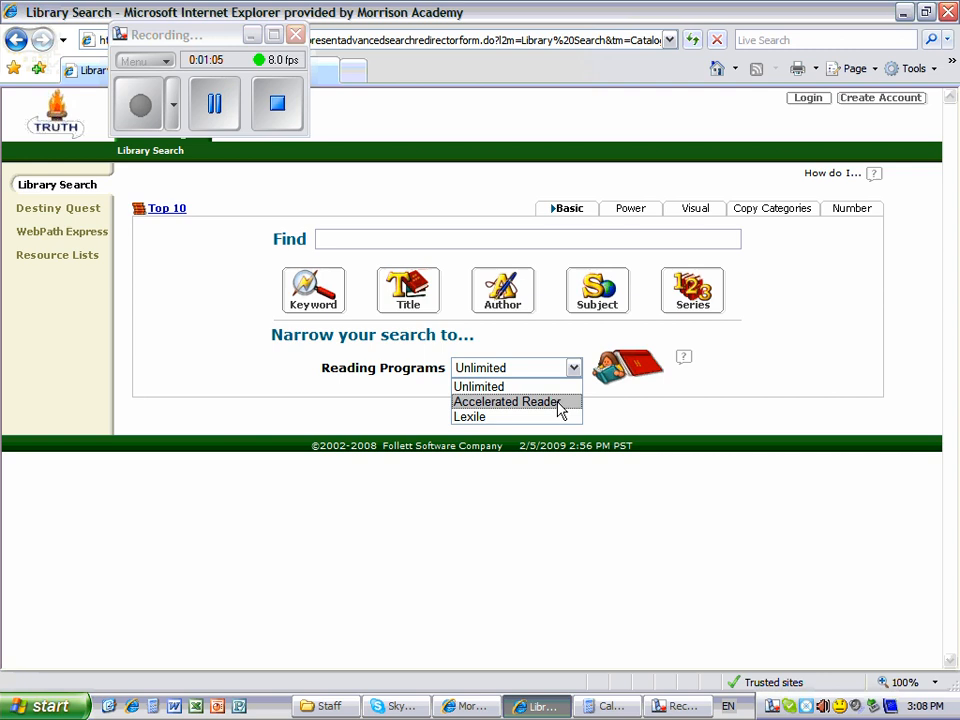
{"action": "left_click", "coordinate": [506, 400]}
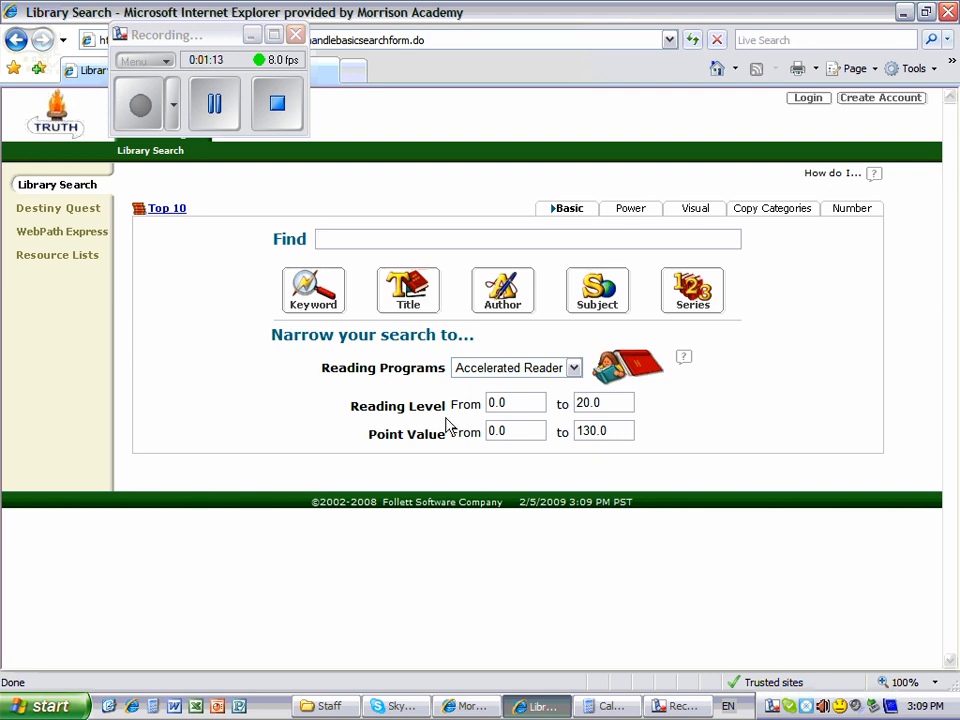
{"action": "mouse_move", "coordinate": [436, 452]}
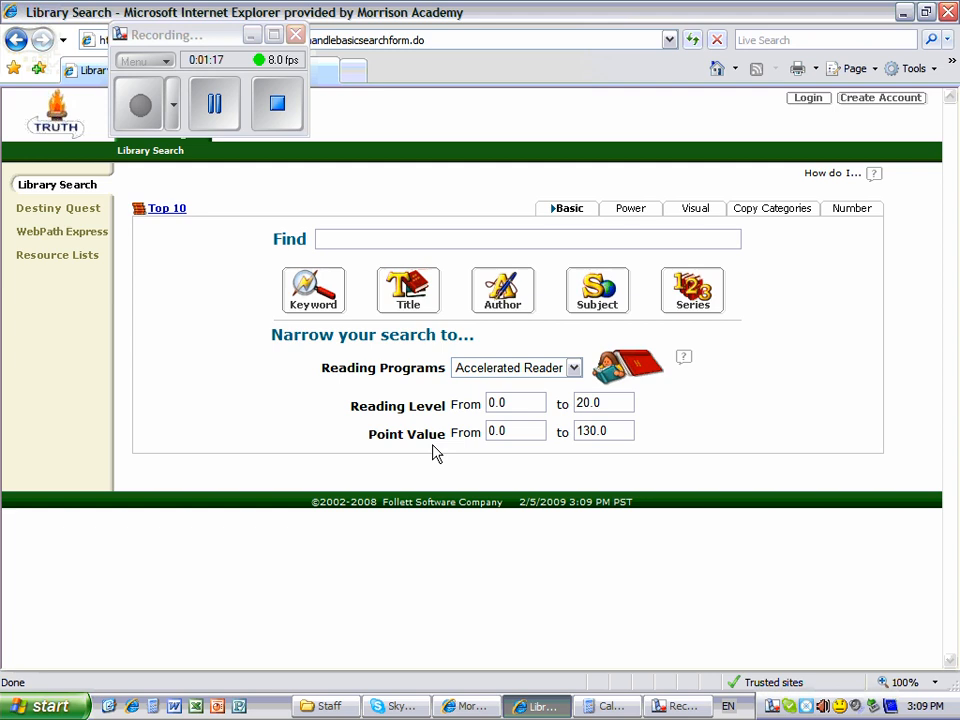
{"action": "left_click", "coordinate": [516, 402]}
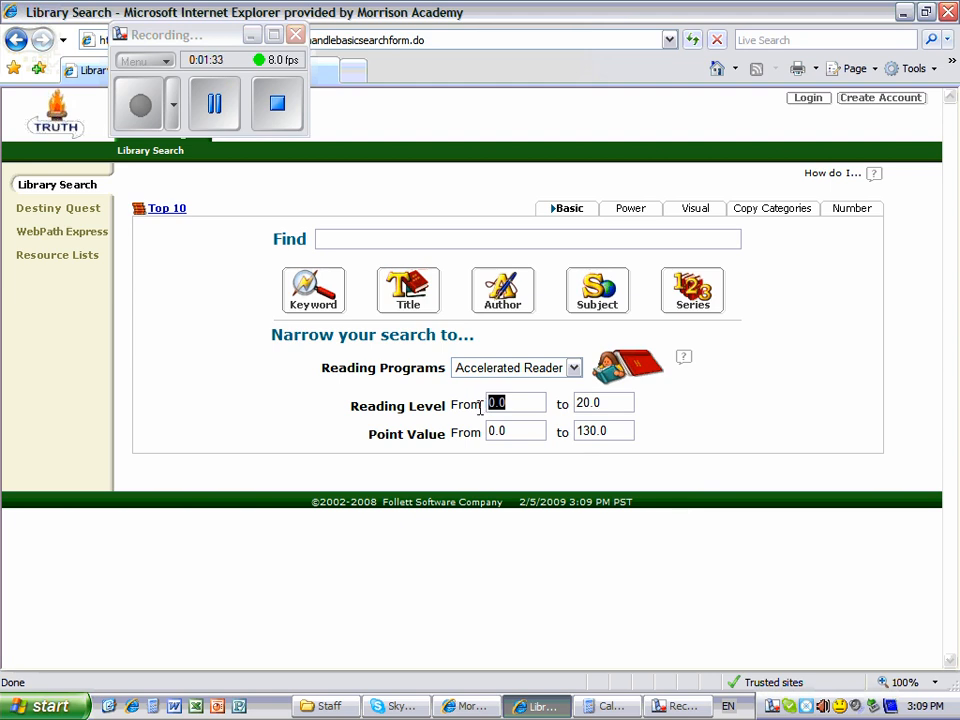
{"action": "mouse_move", "coordinate": [528, 414]}
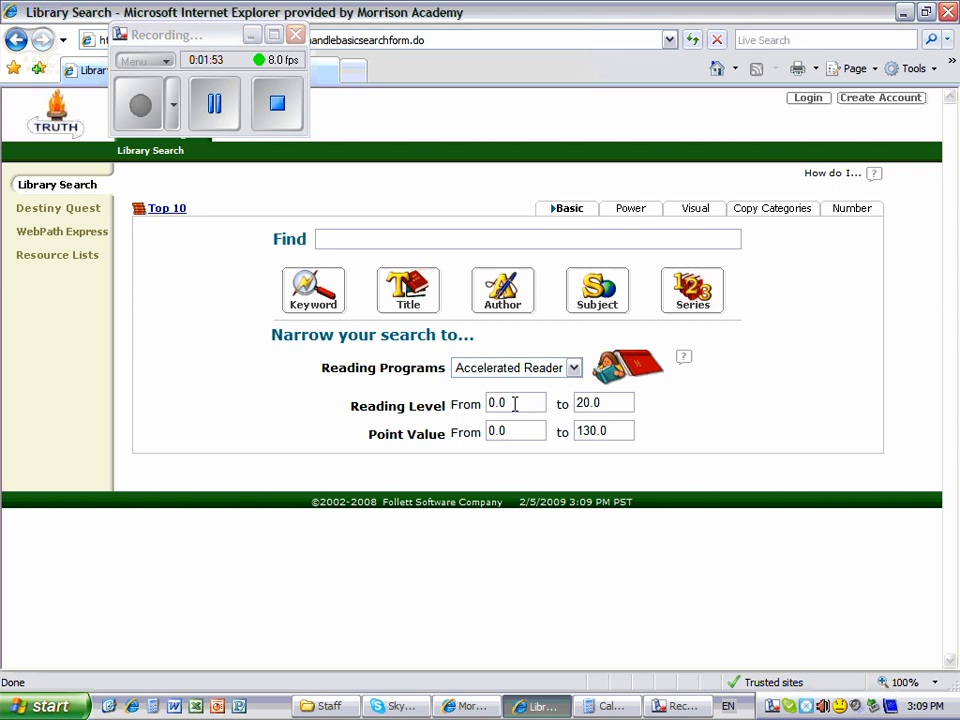
Step: Set the Reading Level range from 2.2 to 2.3, leaving Point Value at 0.0–130.0
{"action": "triple_click", "coordinate": [516, 404]}
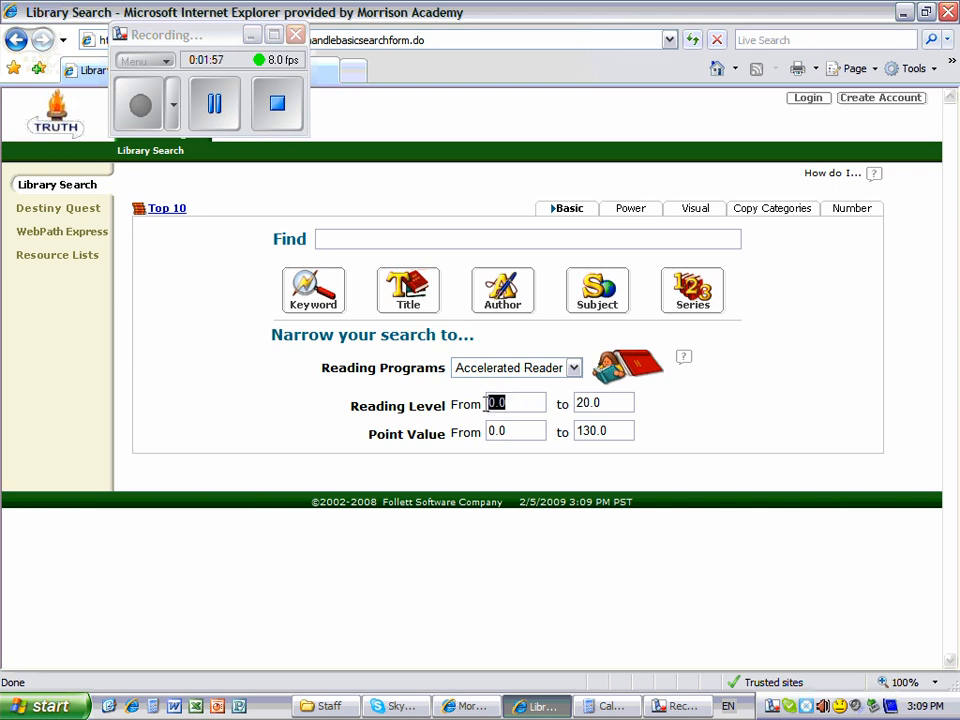
{"action": "type", "text": "2.2"}
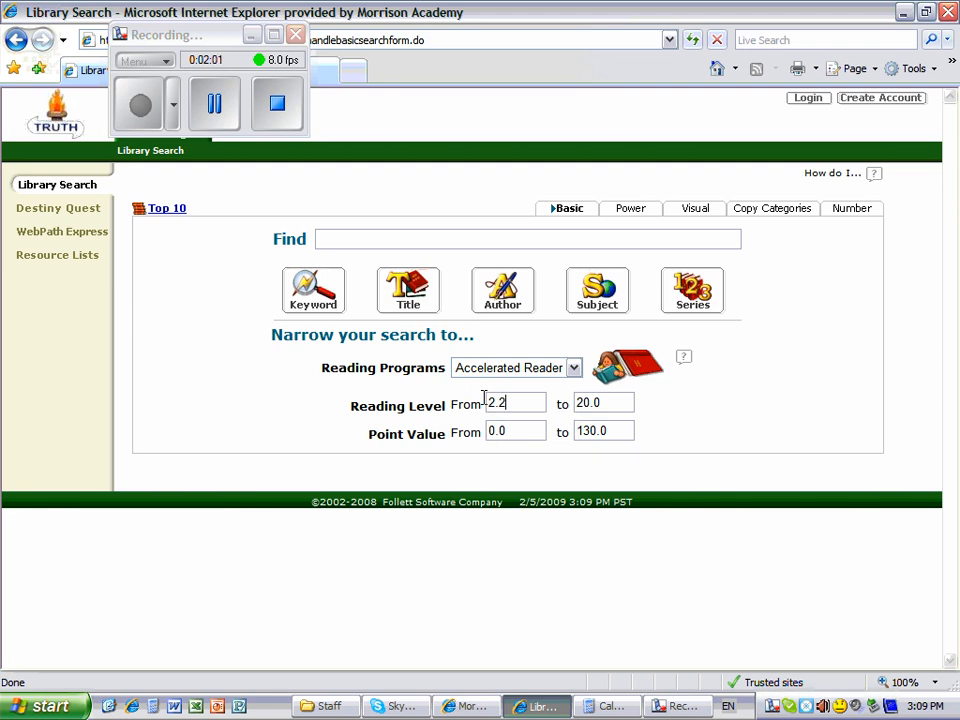
{"action": "triple_click", "coordinate": [604, 402]}
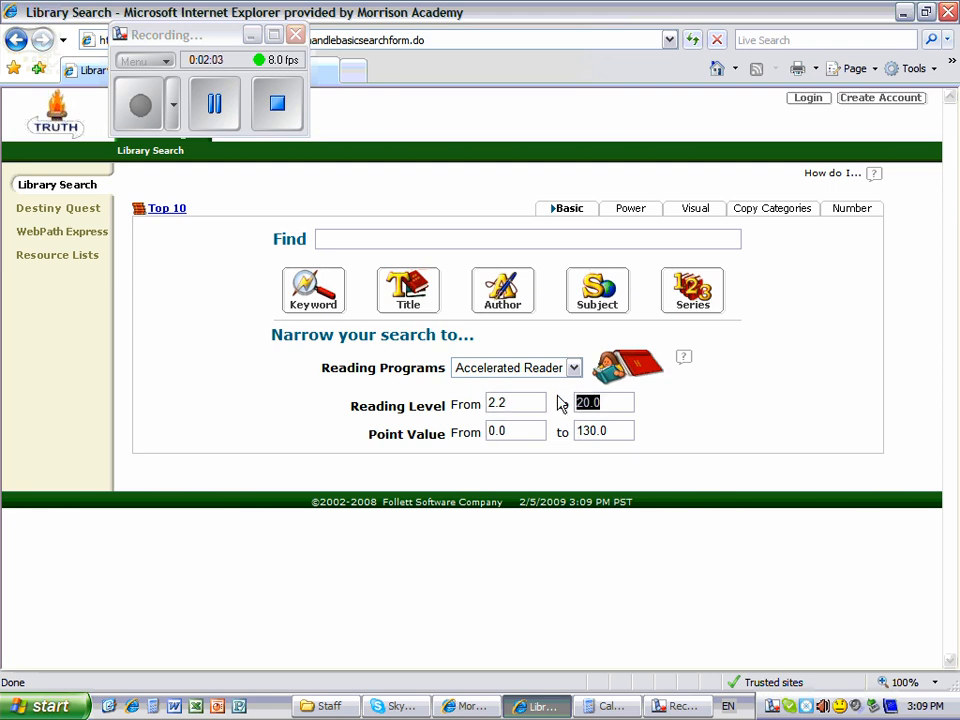
{"action": "type", "text": "2.3"}
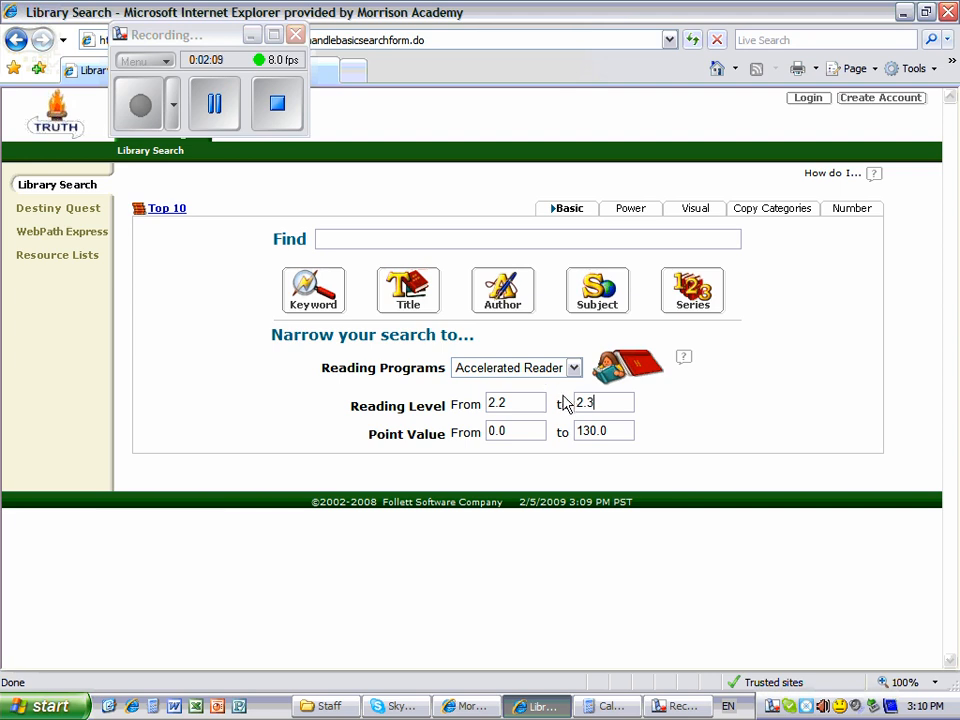
{"action": "mouse_move", "coordinate": [448, 424]}
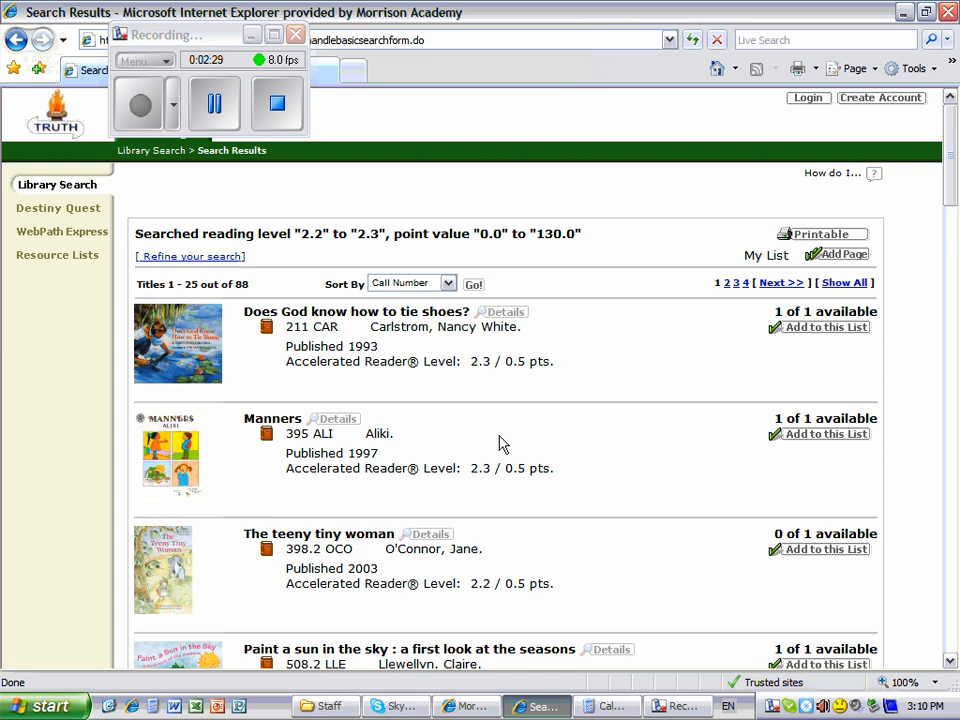
{"action": "mouse_move", "coordinate": [318, 256]}
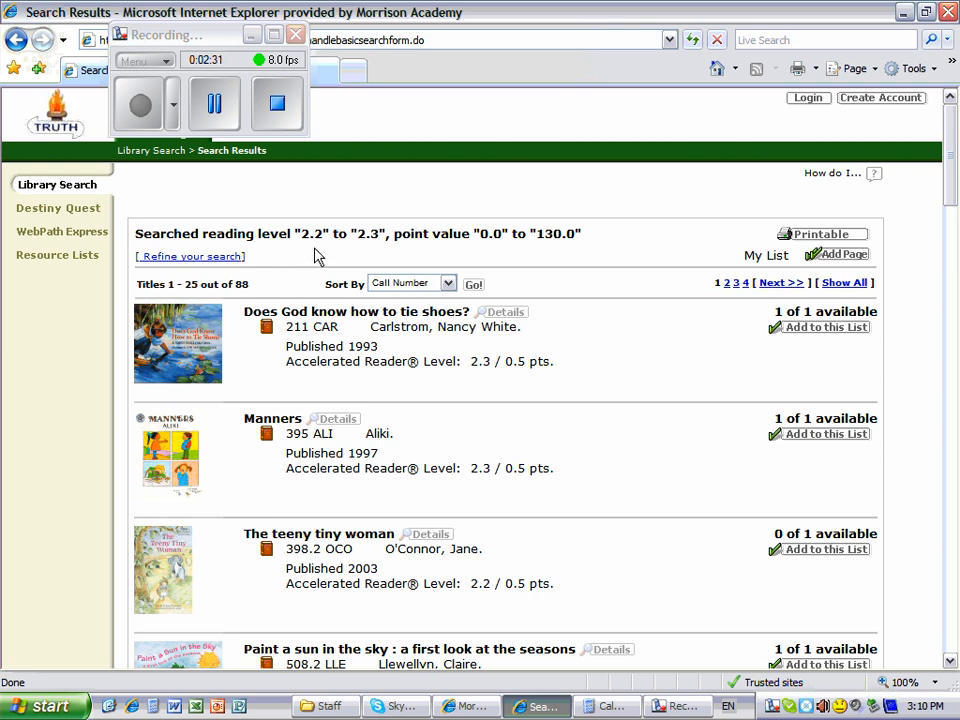
{"action": "mouse_move", "coordinate": [382, 252]}
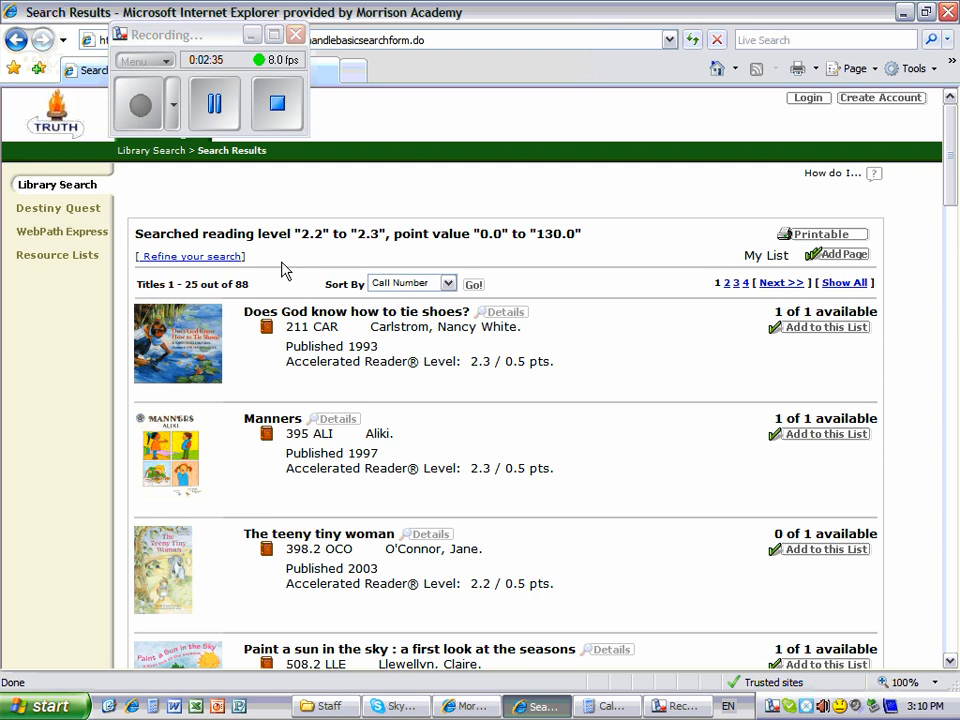
{"action": "mouse_move", "coordinate": [262, 300]}
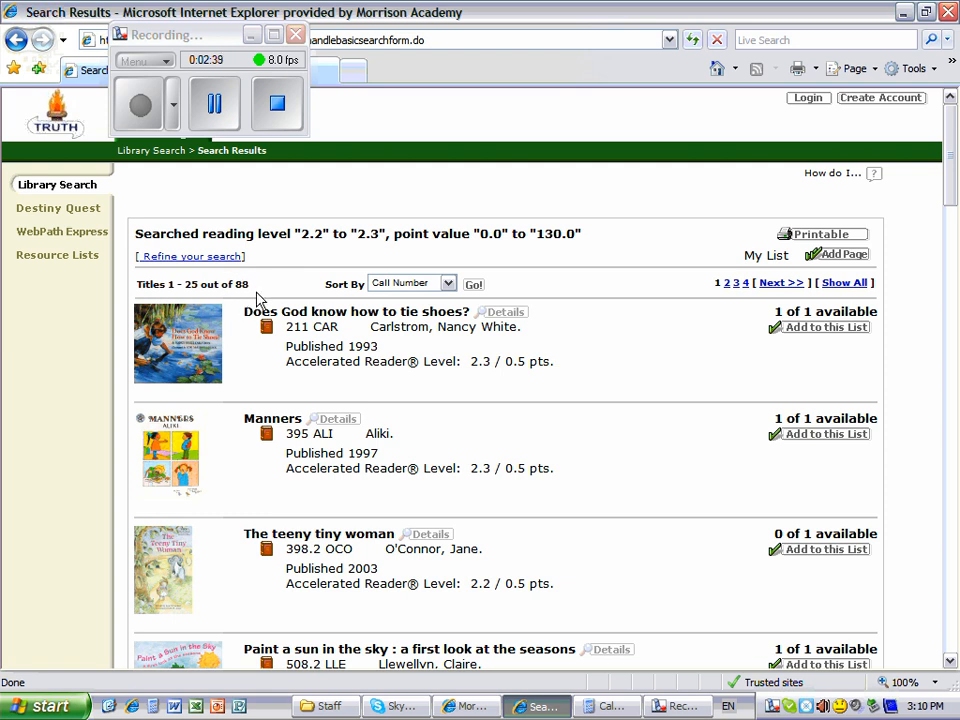
{"action": "mouse_move", "coordinate": [424, 296]}
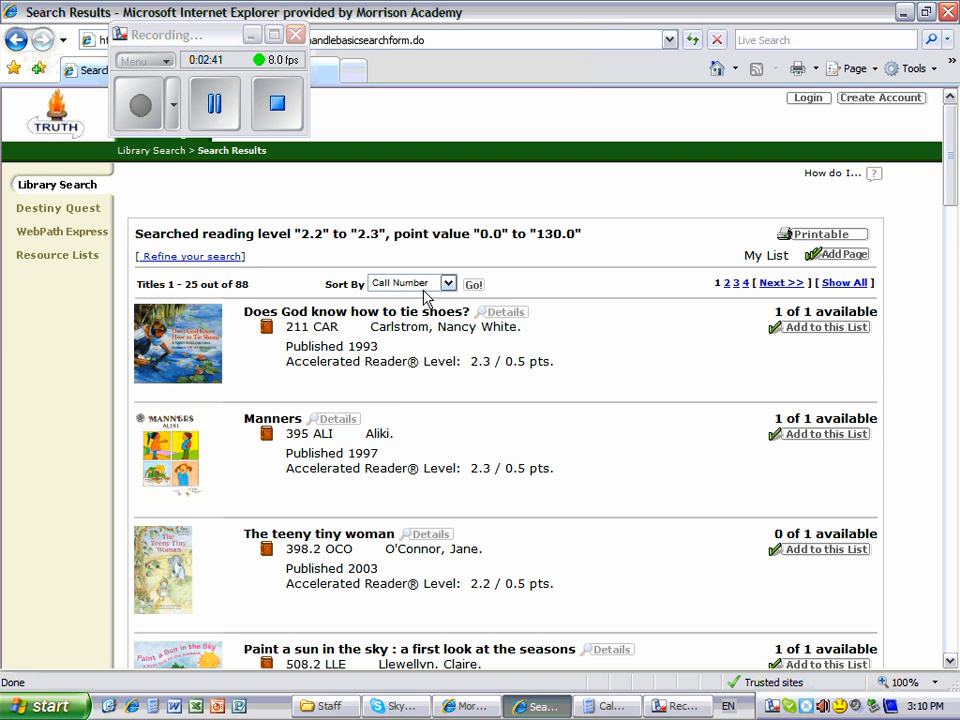
{"action": "mouse_move", "coordinate": [448, 288]}
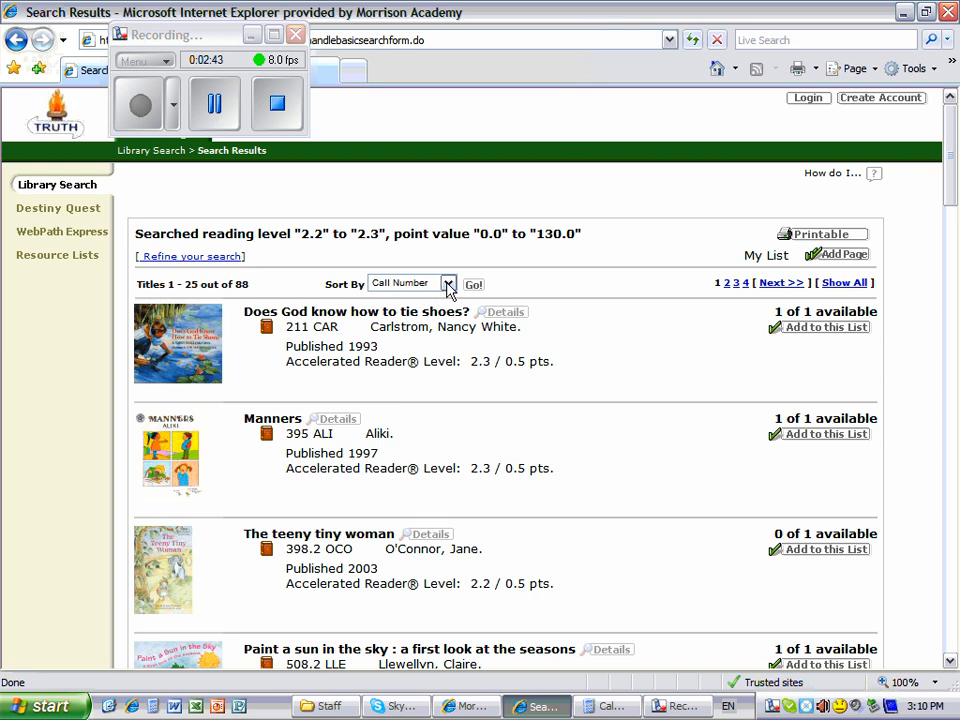
Step: Sort the 88 results by Reading Level so the 2.2 titles appear first
{"action": "left_click", "coordinate": [448, 284]}
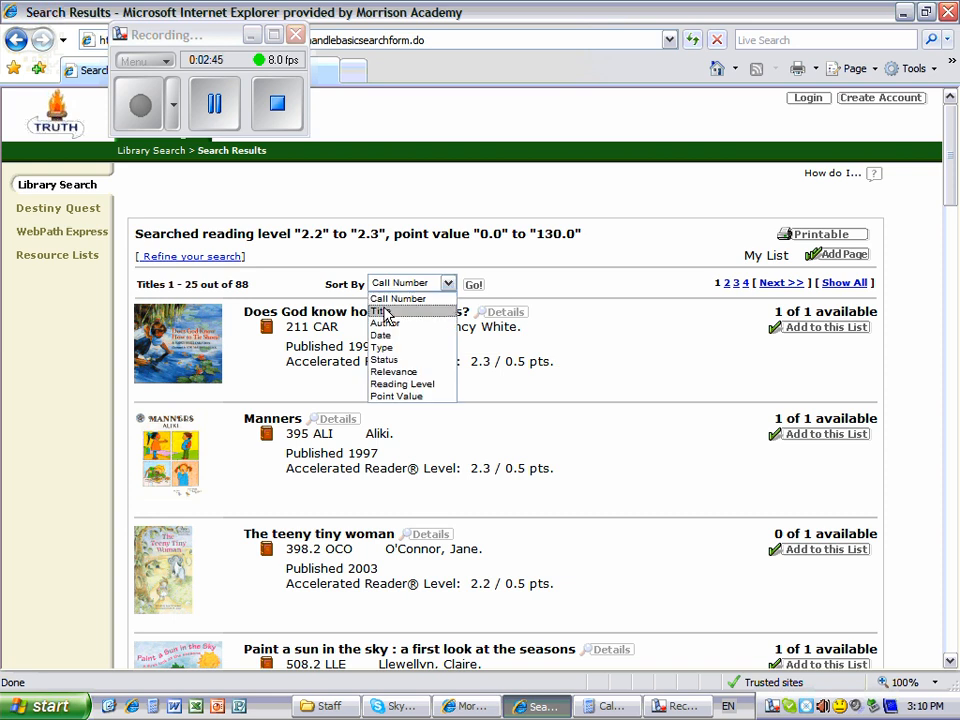
{"action": "mouse_move", "coordinate": [390, 324]}
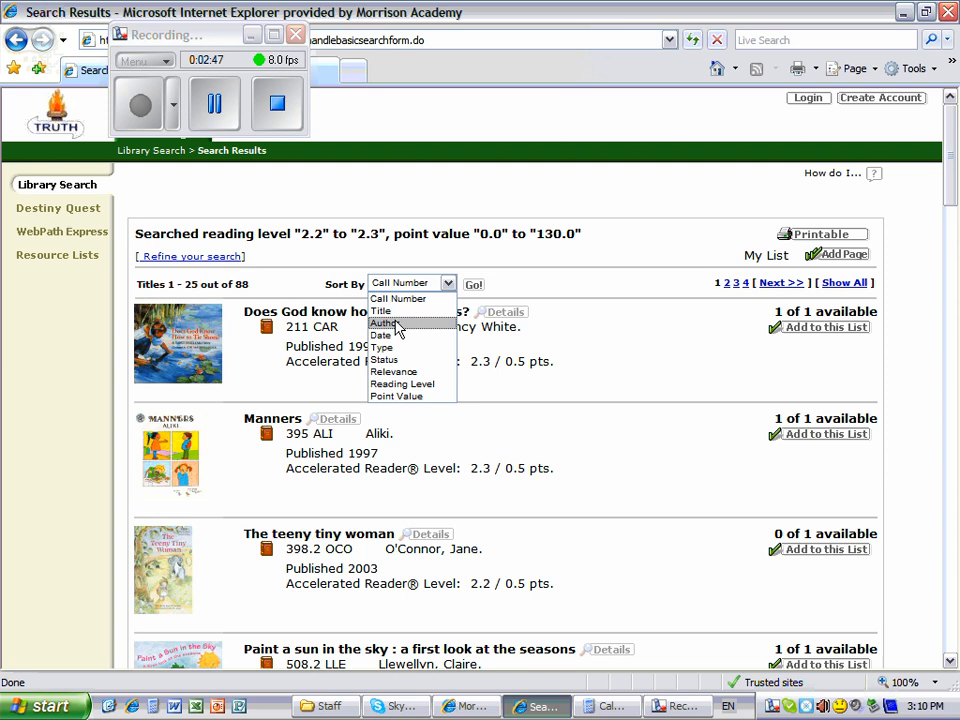
{"action": "mouse_move", "coordinate": [402, 384]}
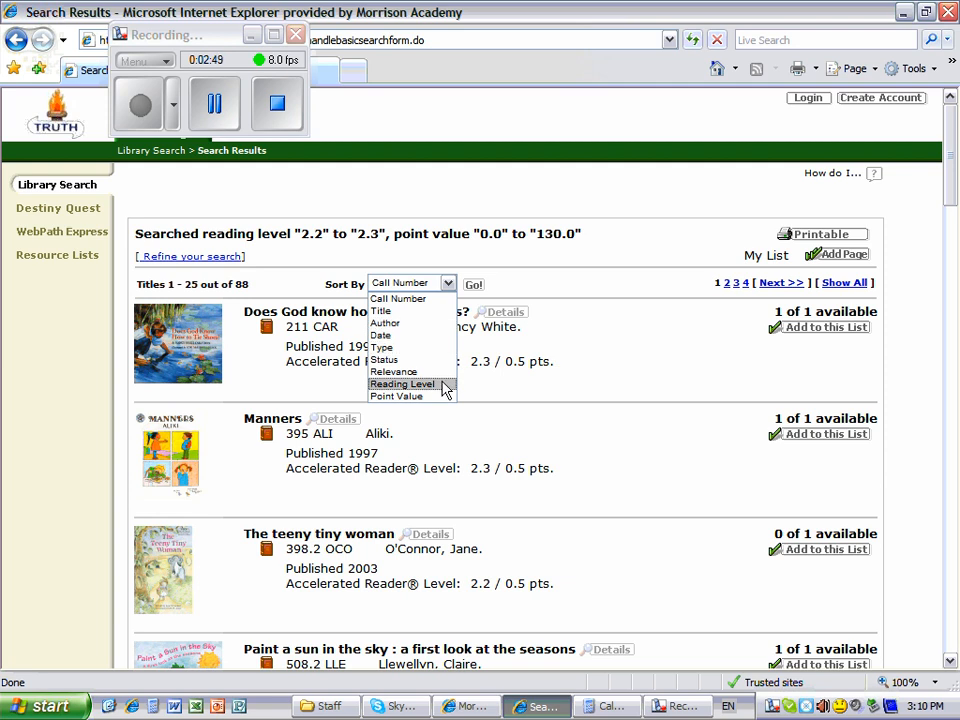
{"action": "left_click", "coordinate": [402, 384]}
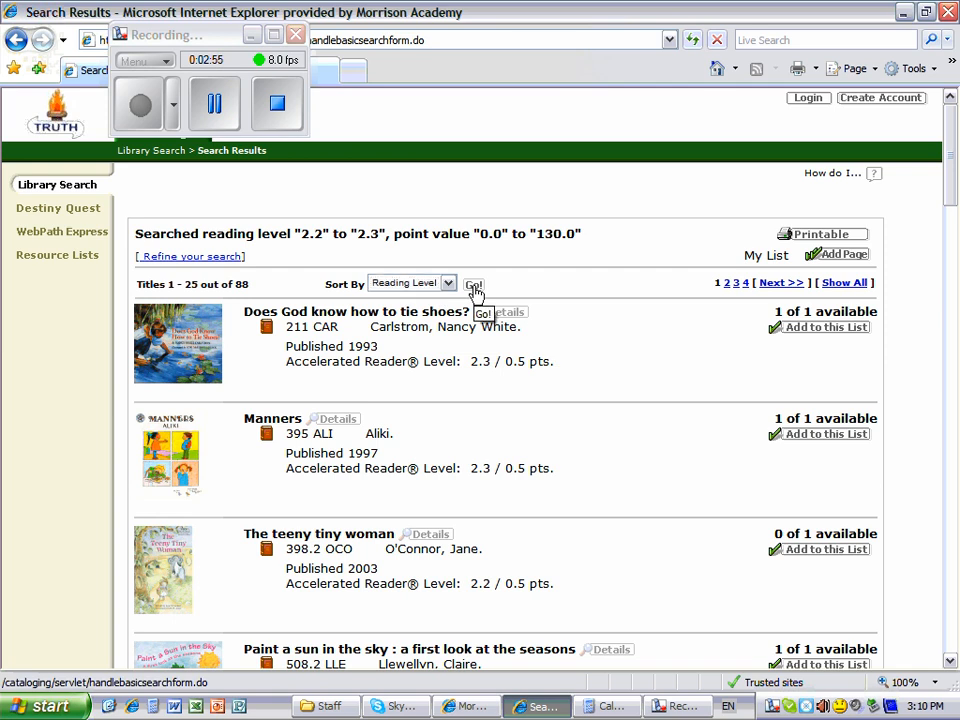
{"action": "left_click", "coordinate": [472, 284]}
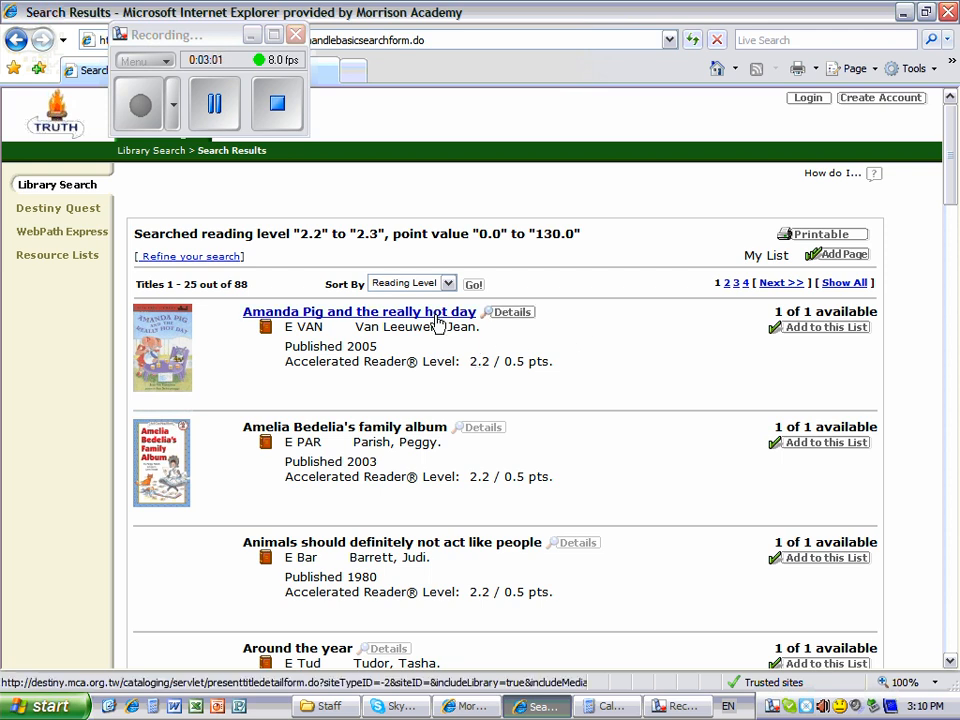
{"action": "mouse_move", "coordinate": [620, 362]}
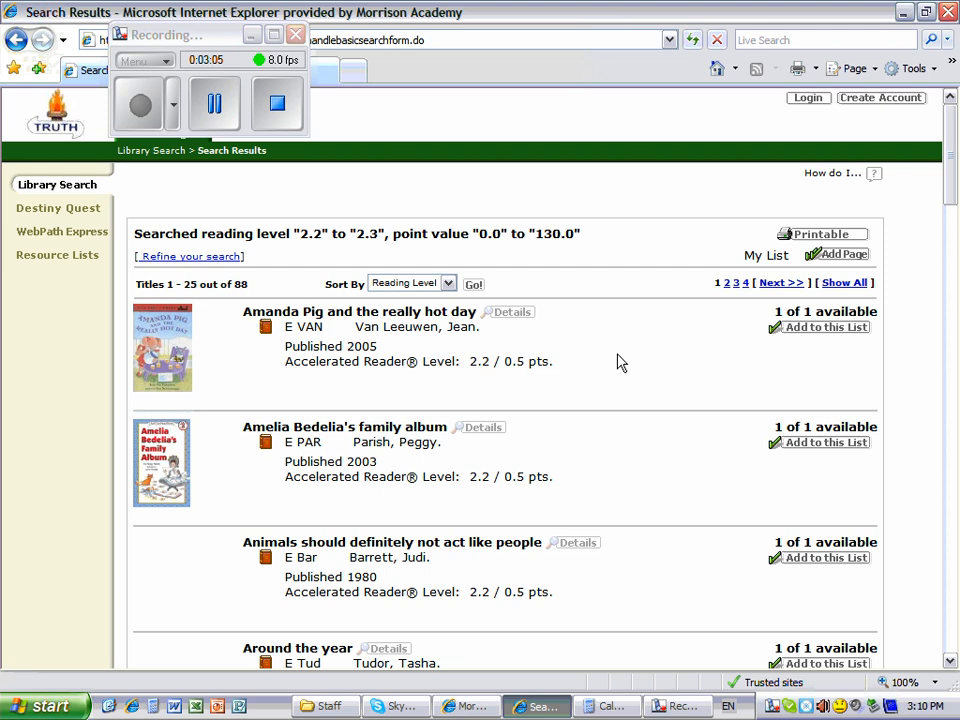
{"action": "scroll", "scroll_direction": "down", "scroll_amount": 3}
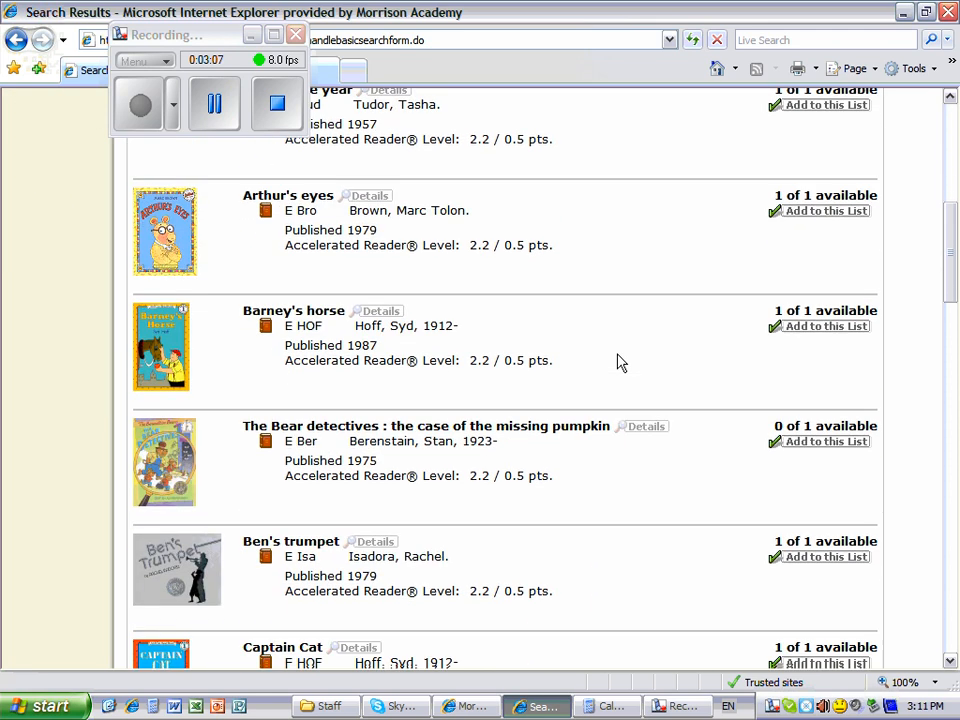
{"action": "scroll", "scroll_direction": "down", "scroll_amount": 3}
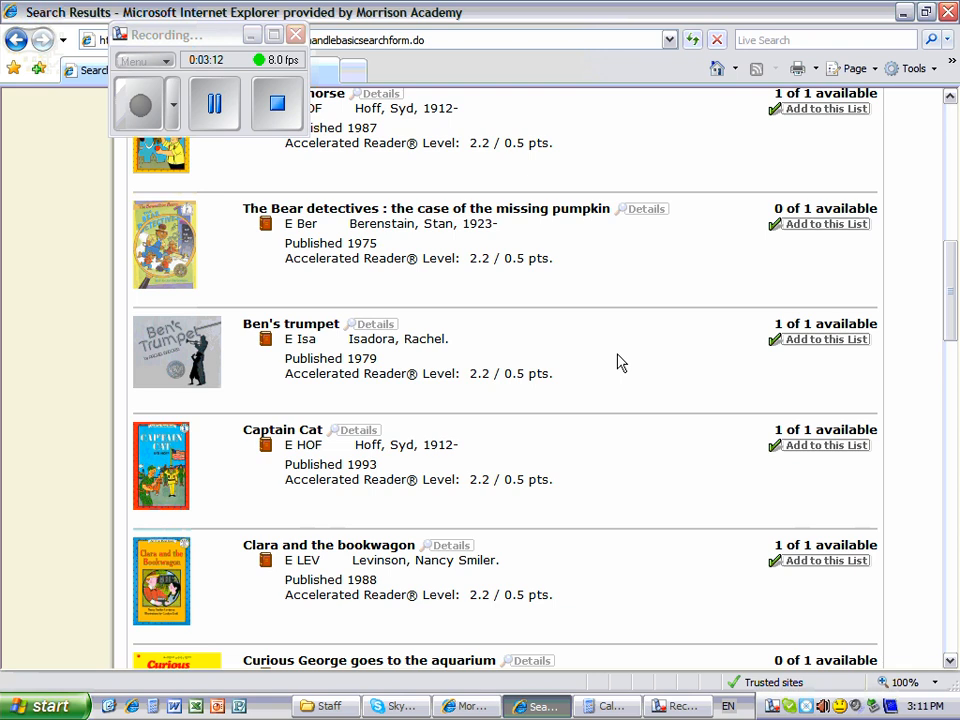
{"action": "mouse_move", "coordinate": [604, 364]}
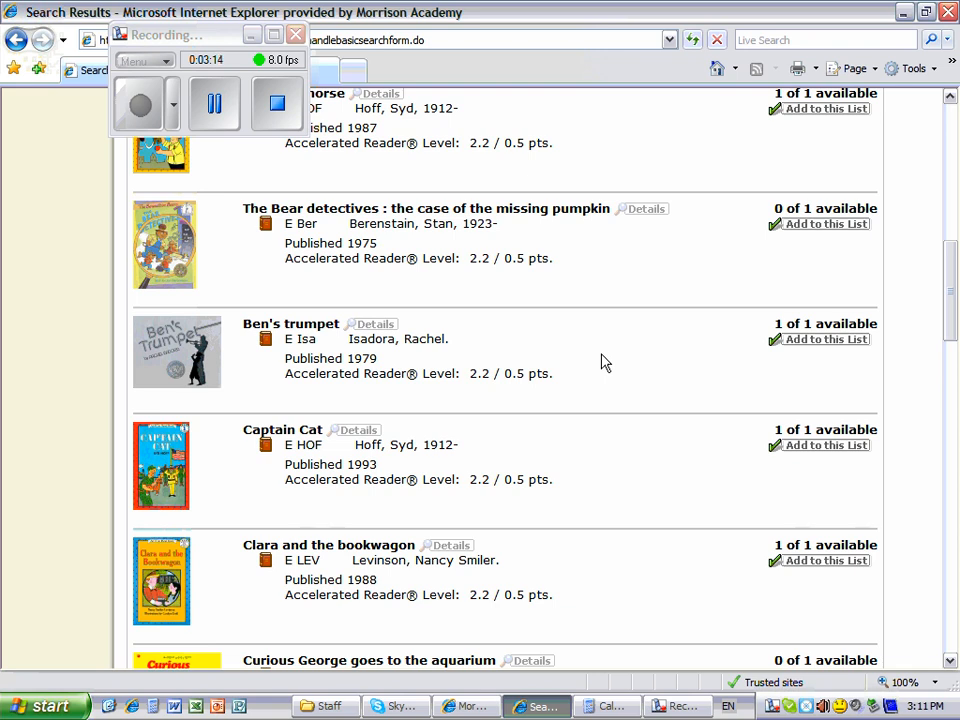
{"action": "mouse_move", "coordinate": [784, 438]}
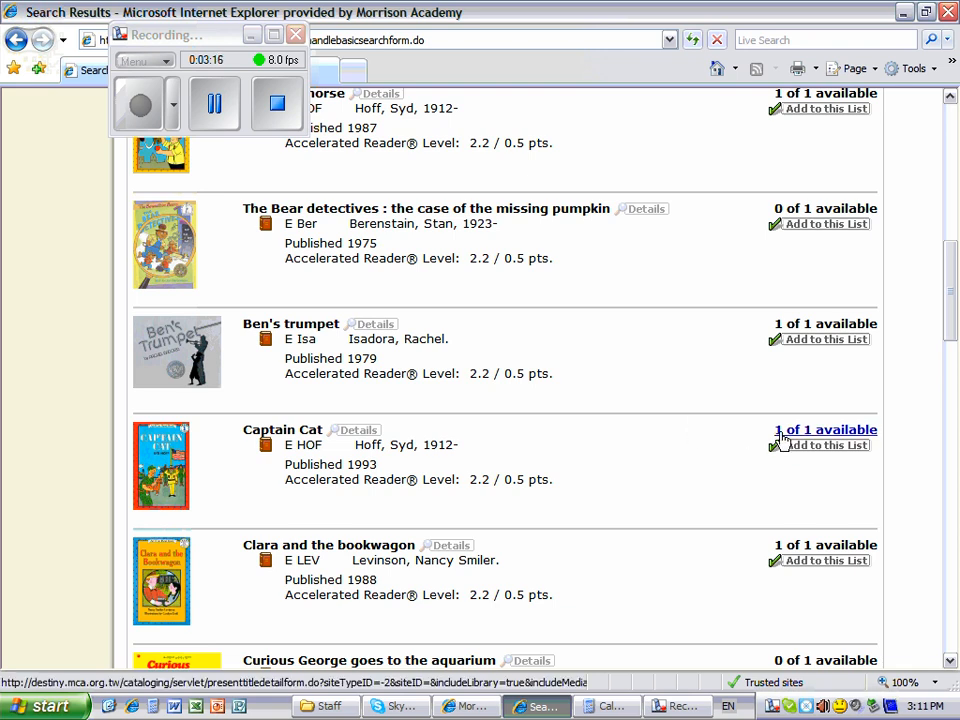
{"action": "mouse_move", "coordinate": [744, 440]}
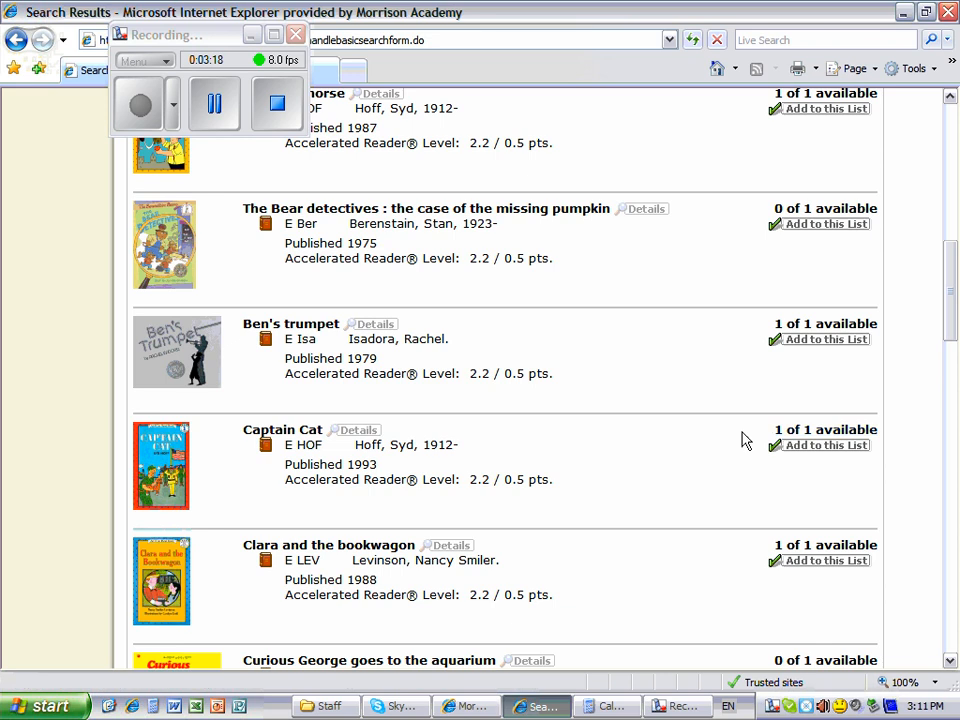